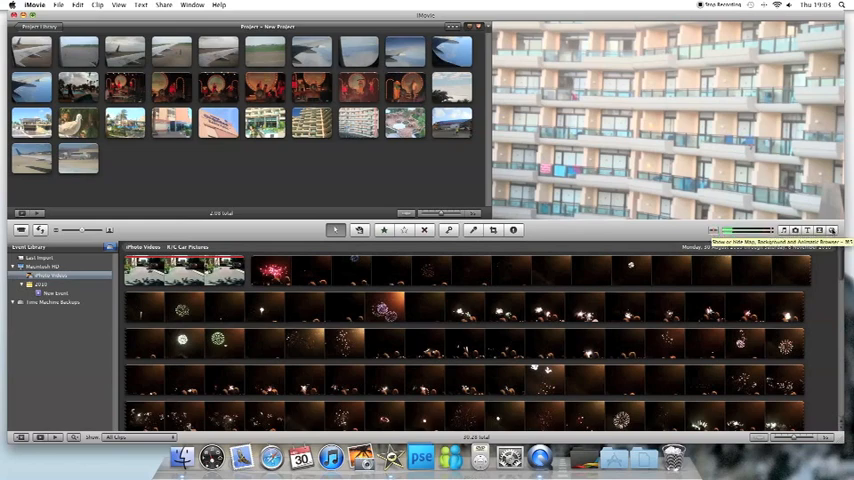
- Add an animated travel map to the project and begin choosing its start location
click(832, 230)
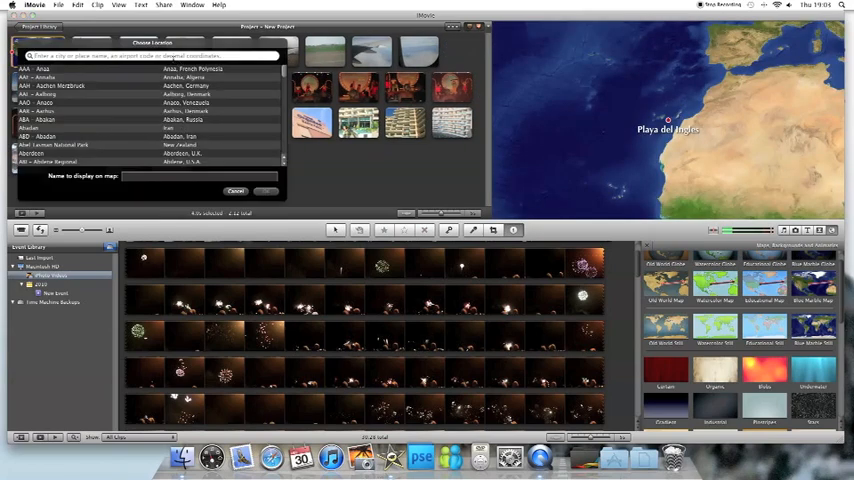
- Look up Cardiff among the map locations and return to the map settings
text(Cardiff)
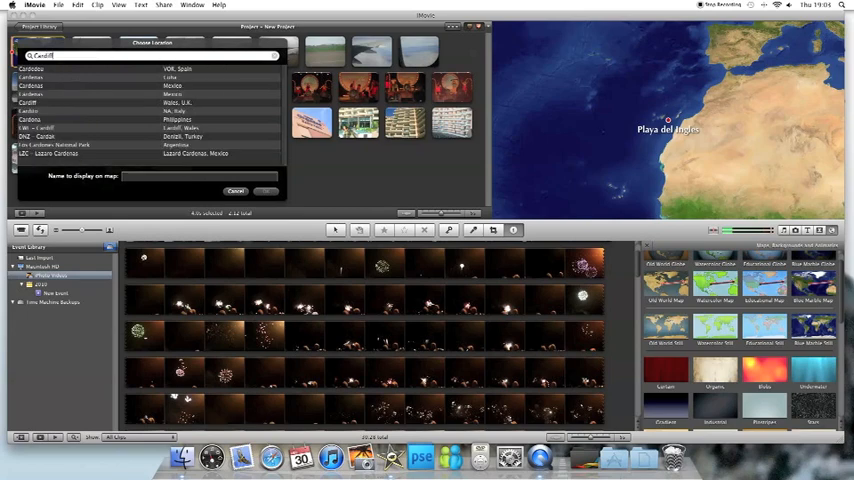
click(40, 68)
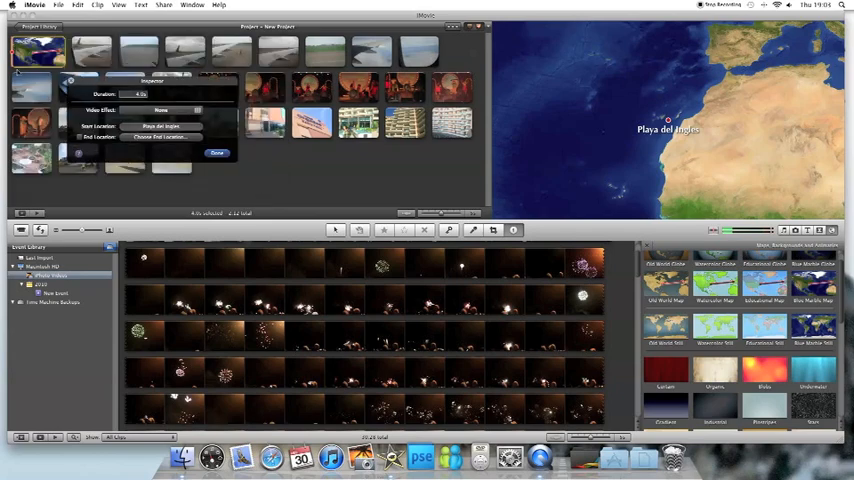
- Set the route from Cardiff to Las Palmas de Gran Canaria and close the map settings
click(160, 126)
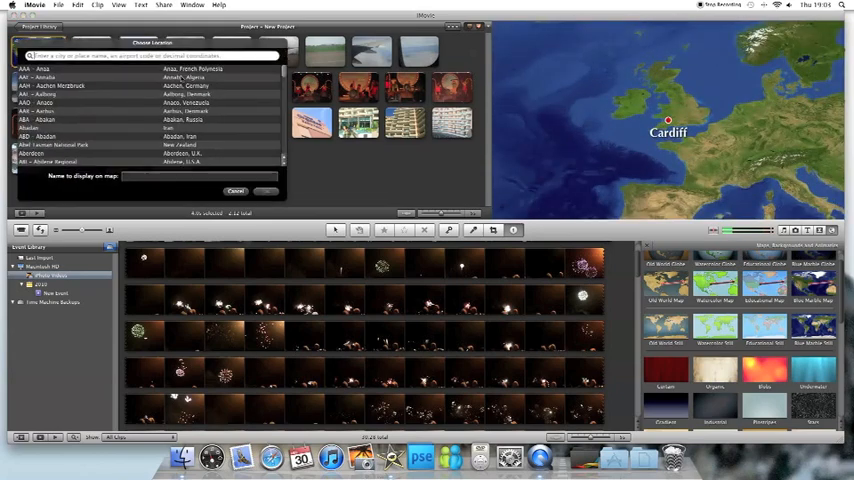
text(Cardi)
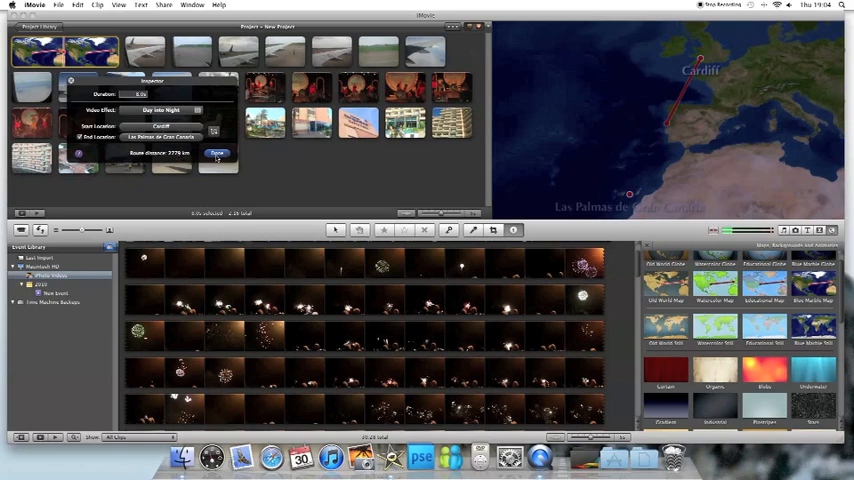
click(216, 152)
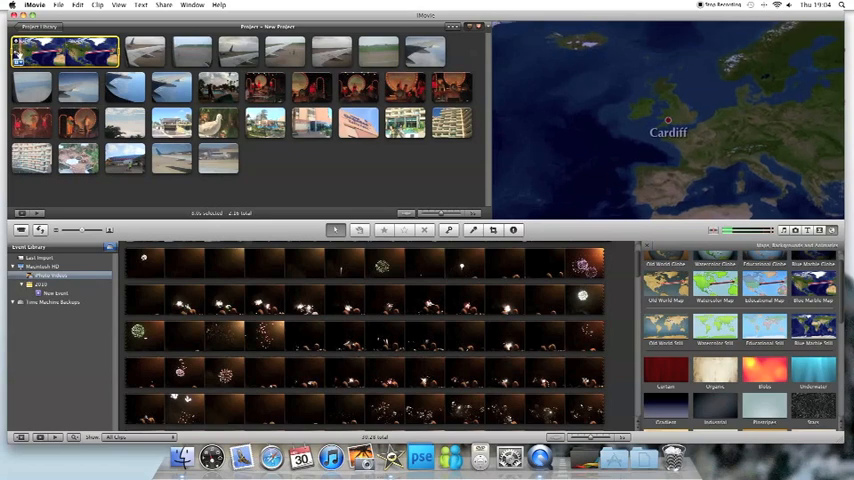